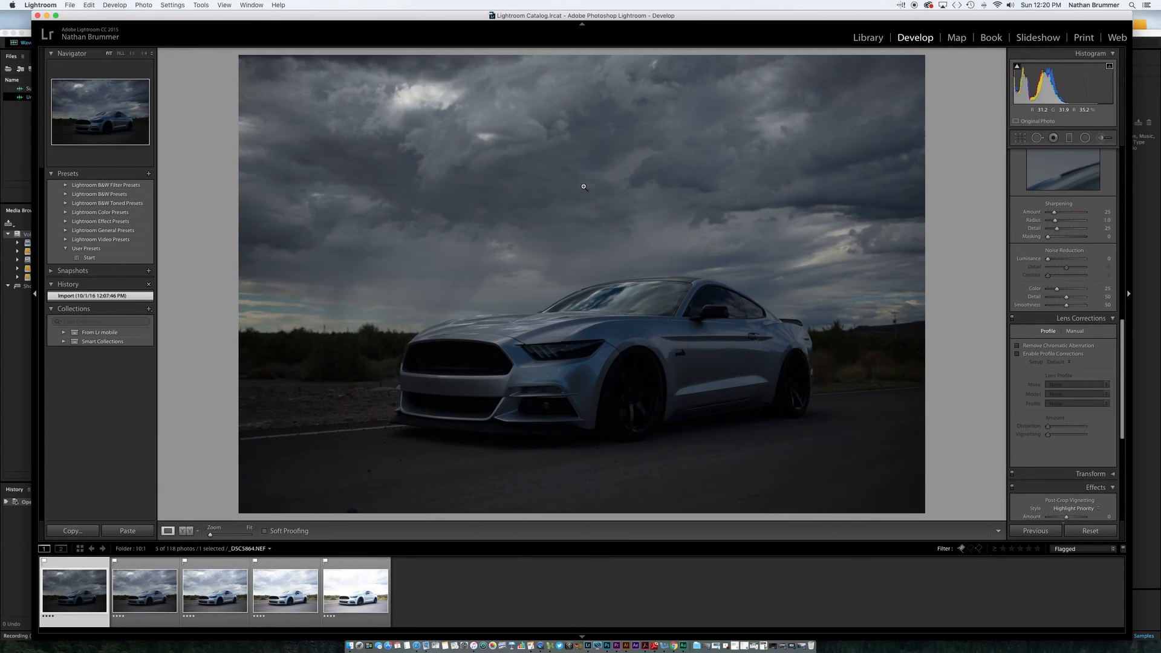
pyautogui.moveTo(679, 412)
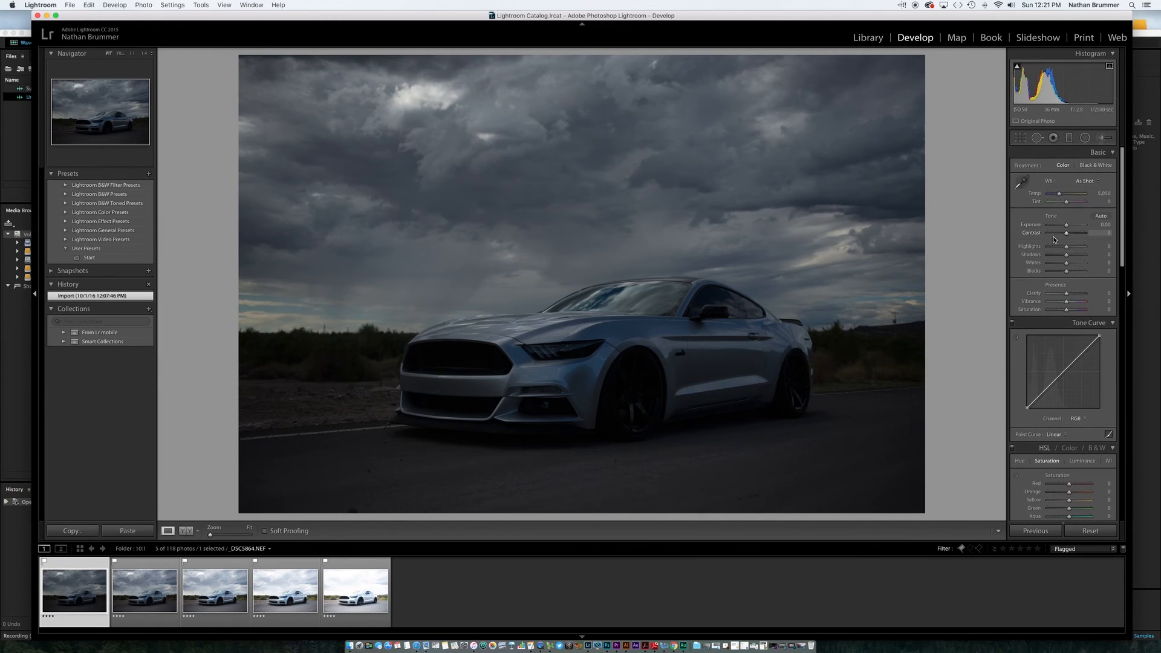
# Step: Try brightening the shadows, reset them, then step through the brighter exposures with clipping shown
pyautogui.moveTo(1070, 255); pyautogui.dragTo(1085, 254)
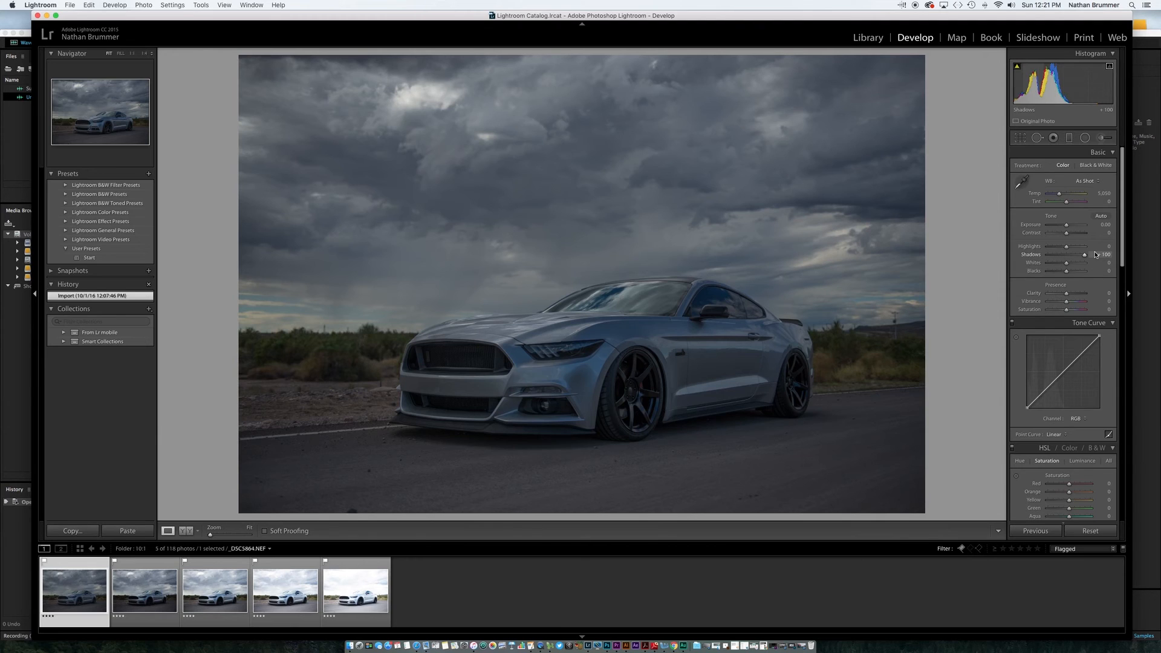
pyautogui.moveTo(1066, 254); pyautogui.dragTo(1085, 254)
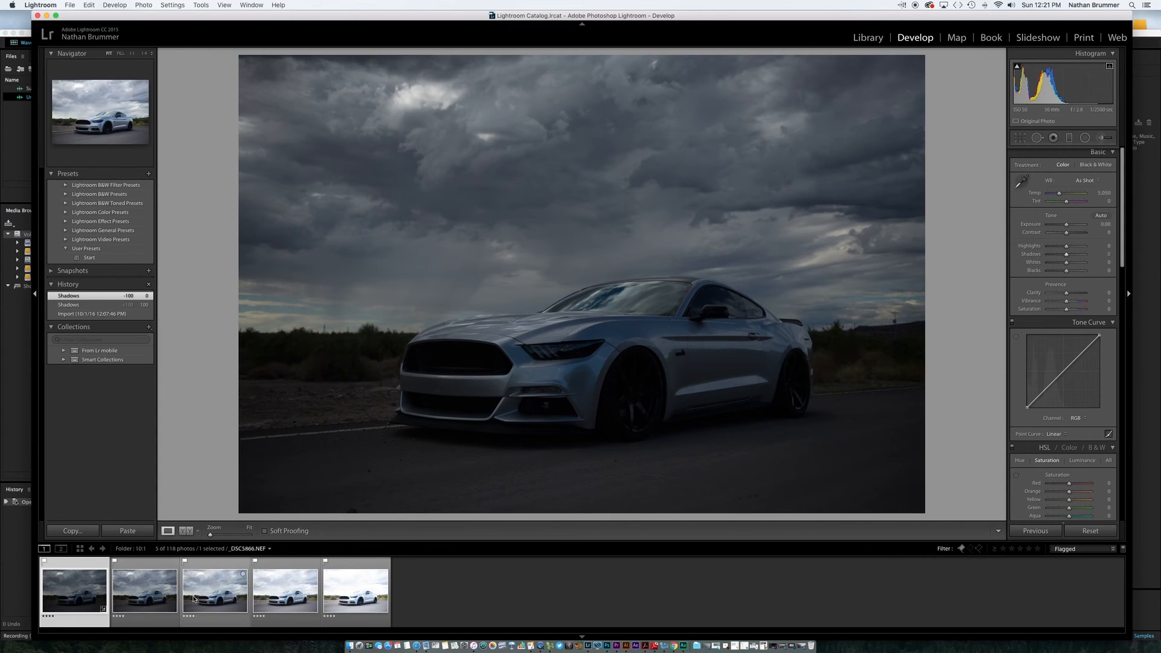
pyautogui.moveTo(196, 598)
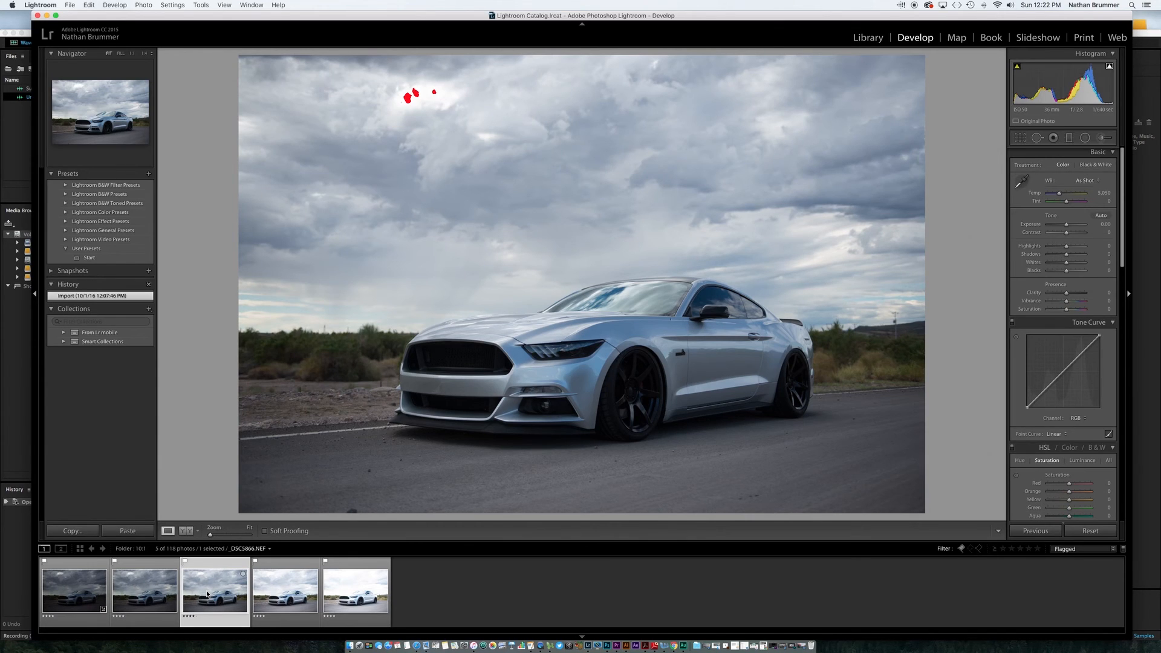
pyautogui.click(145, 588)
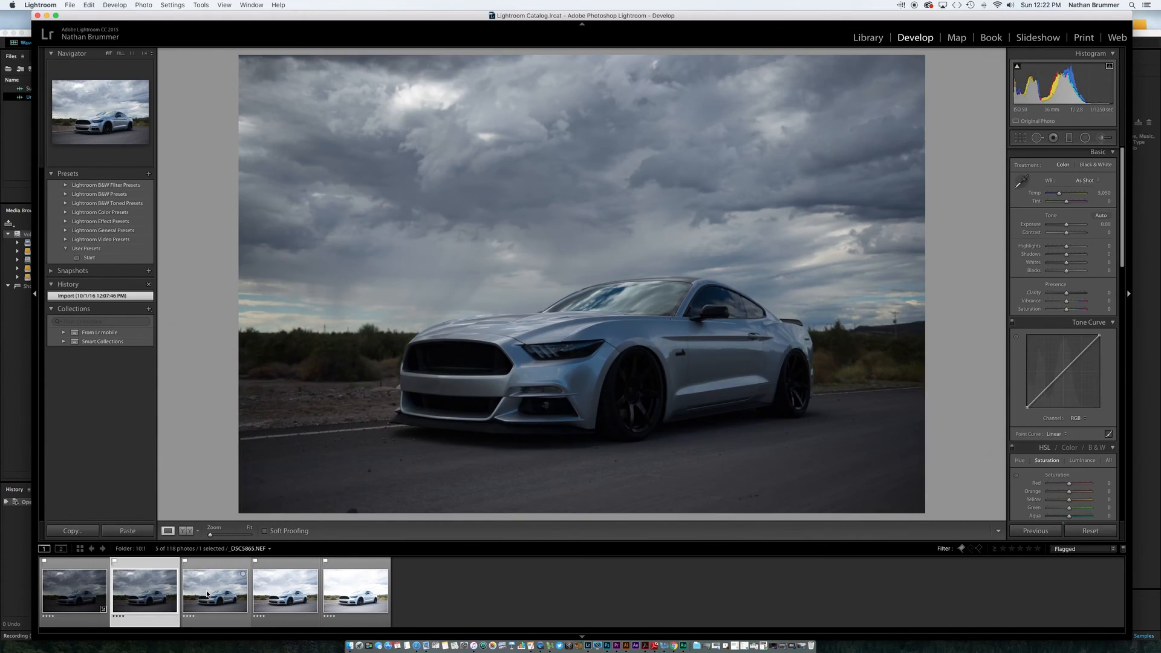
pyautogui.moveTo(214, 589)
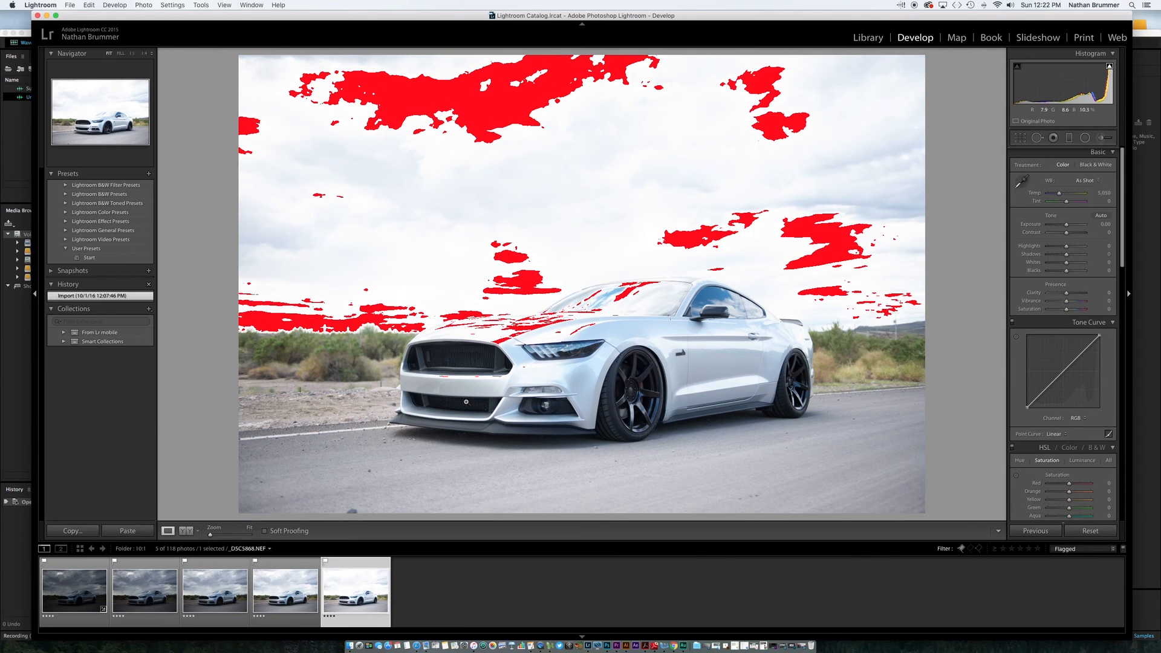
pyautogui.moveTo(1089, 253); pyautogui.dragTo(1055, 254)
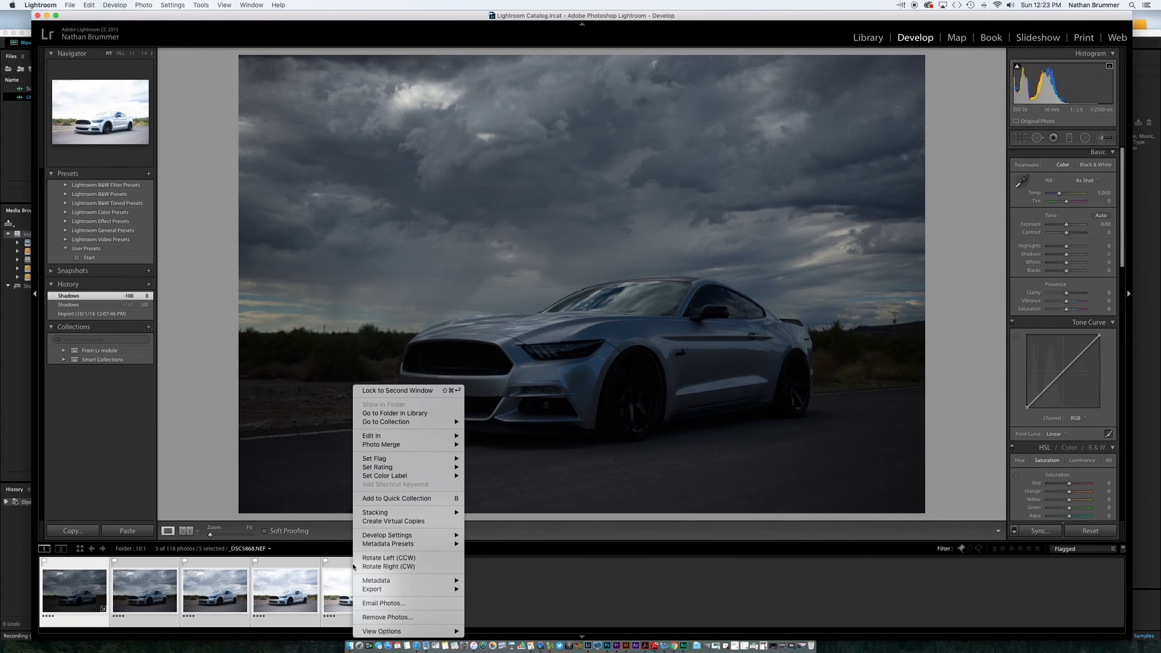
pyautogui.moveTo(381, 444)
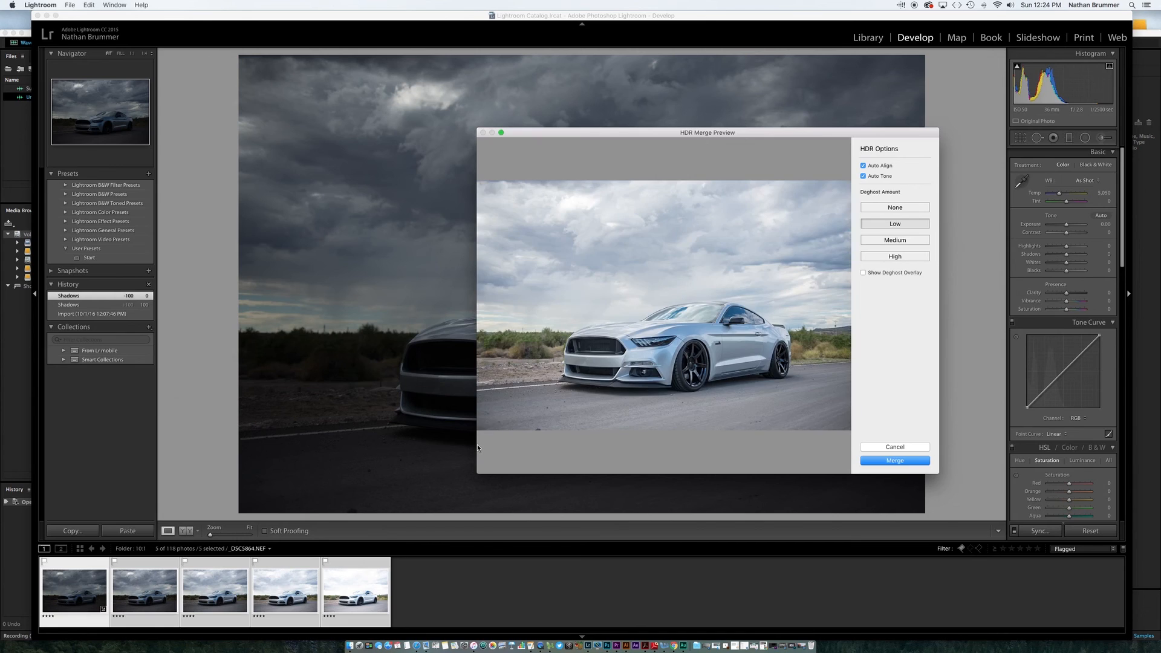
pyautogui.moveTo(559, 369)
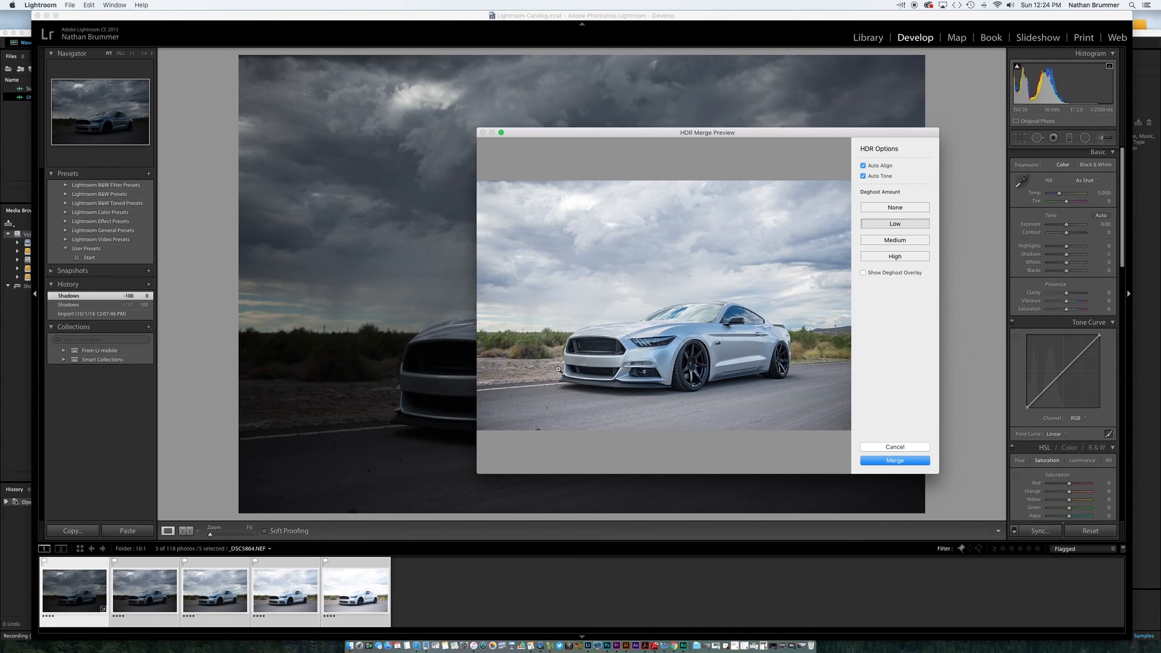
pyautogui.moveTo(657, 312)
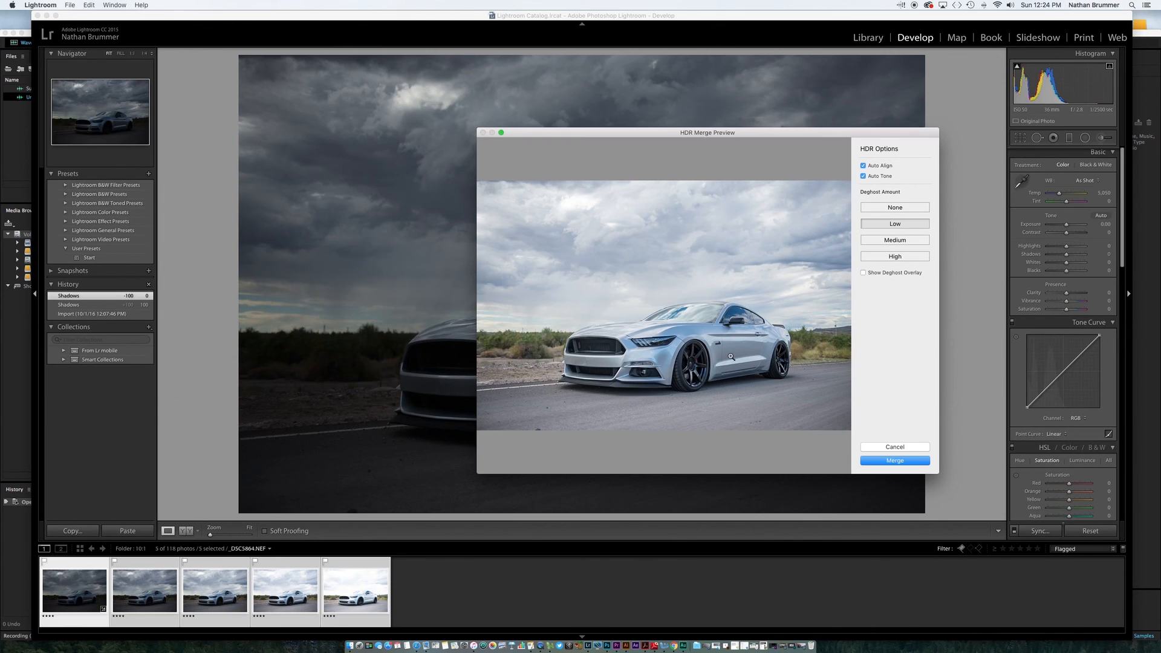
pyautogui.moveTo(868, 176)
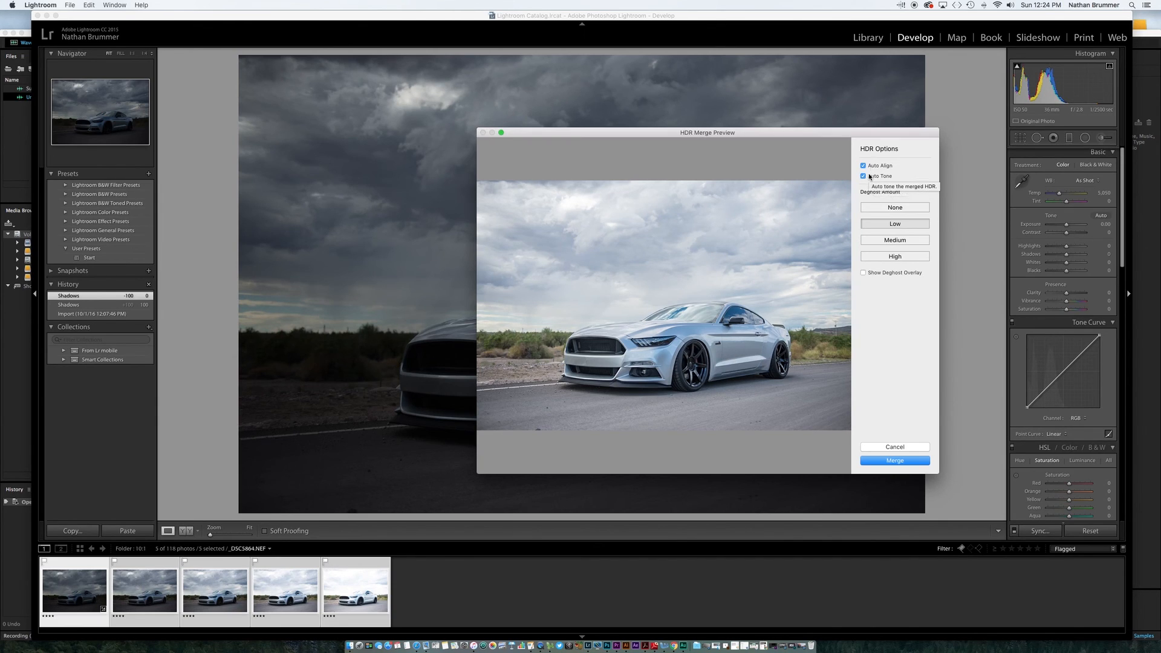
pyautogui.moveTo(861, 200)
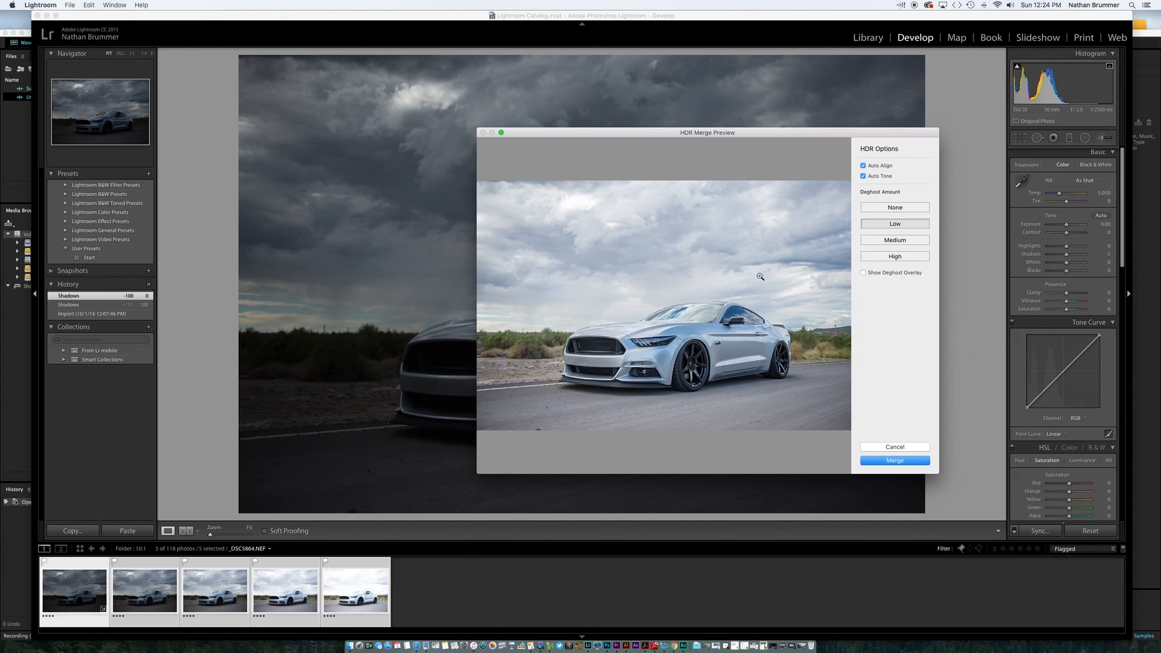
pyautogui.moveTo(707, 271)
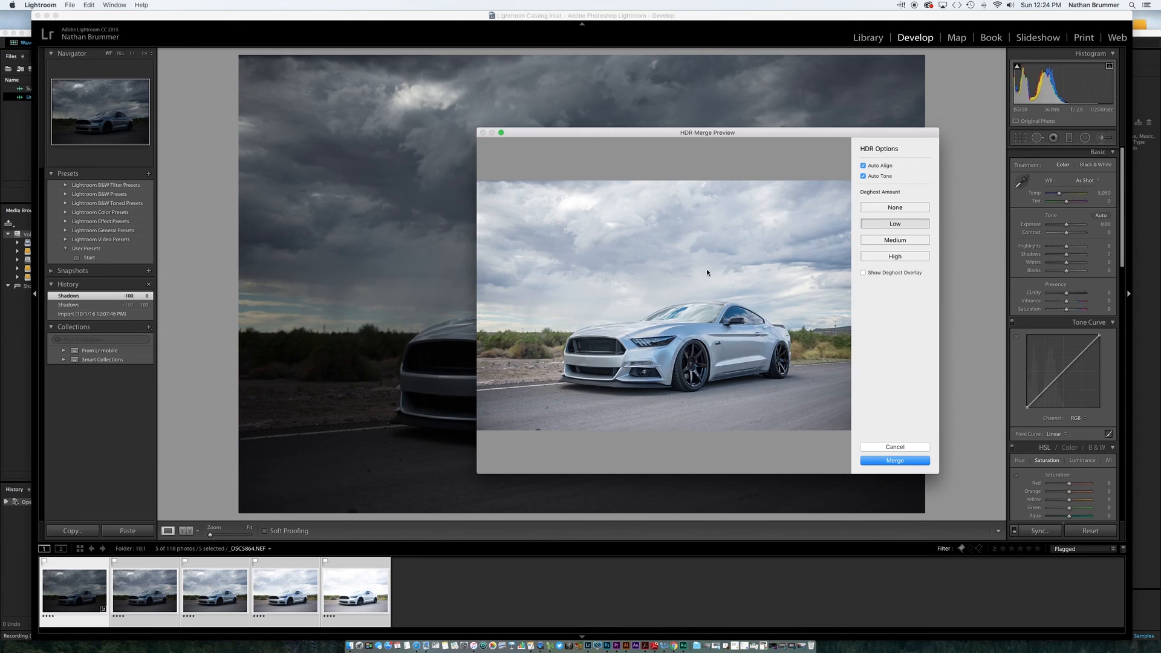
pyautogui.moveTo(712, 268)
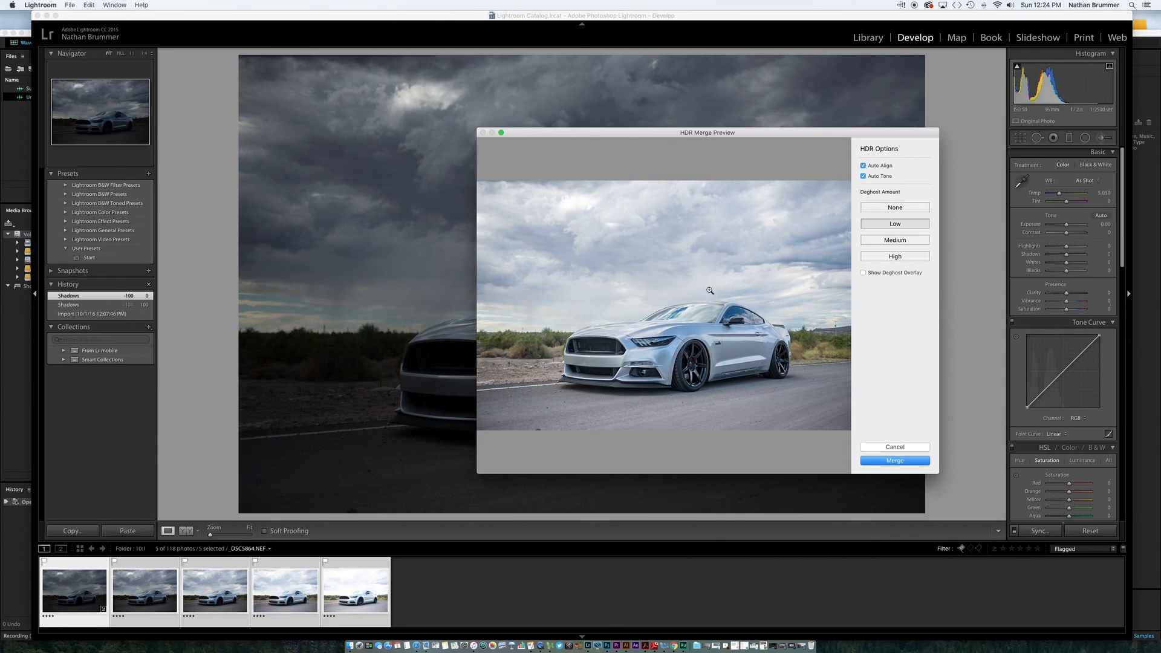
pyautogui.moveTo(264, 595)
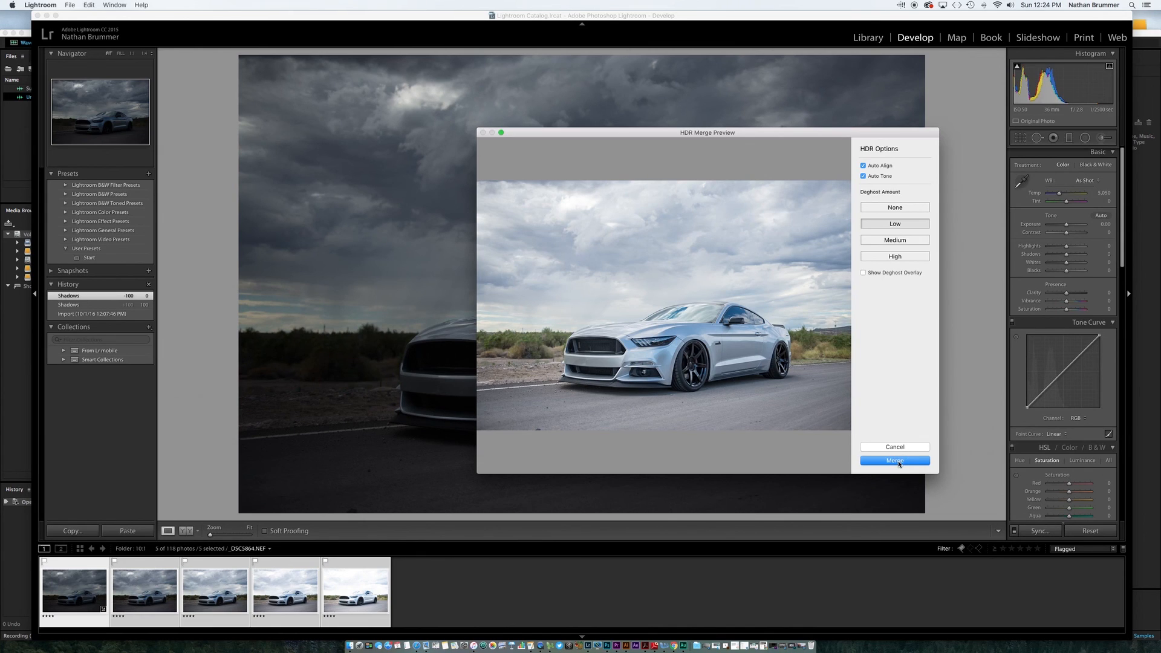
# Step: Merge the bracketed Mustang exposures into an HDR DNG with auto tone applied
pyautogui.click(894, 461)
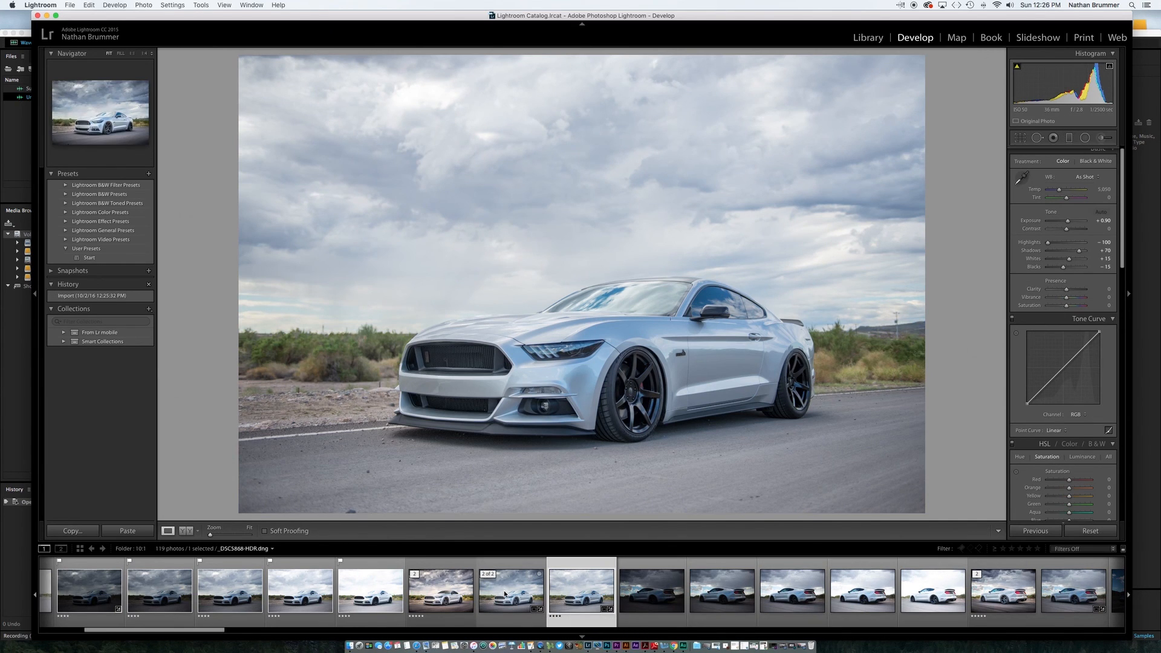
# Step: Select the Photoshop-edited HDR TIFF and scroll the right panels to review its settings
pyautogui.click(511, 590)
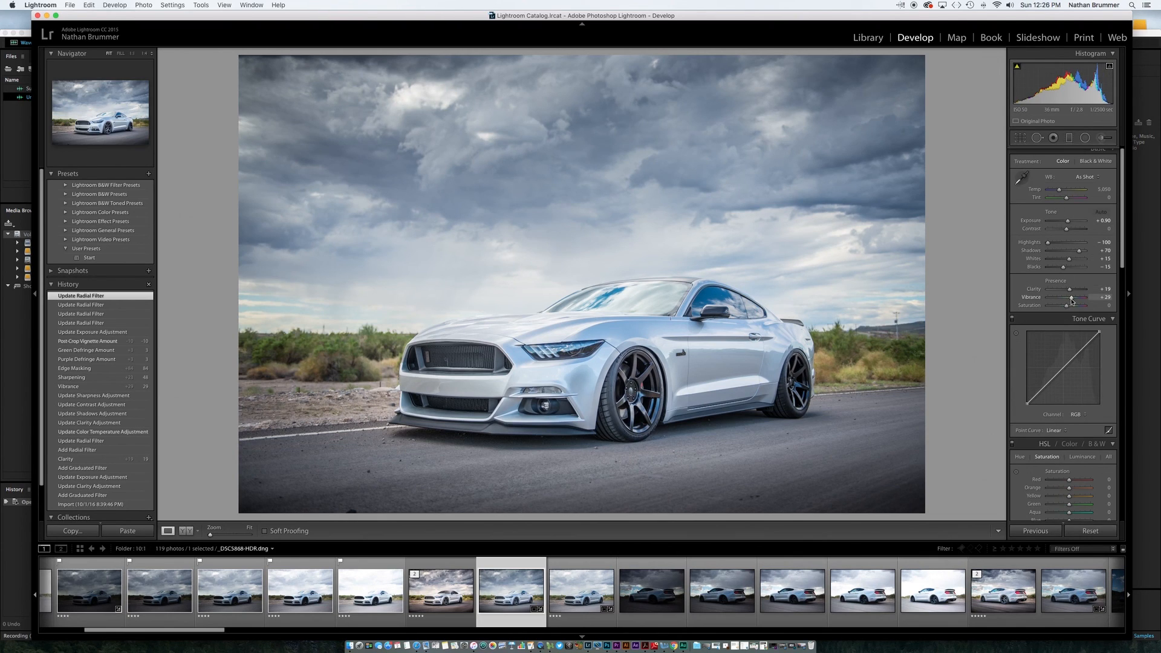
pyautogui.scroll(-3)
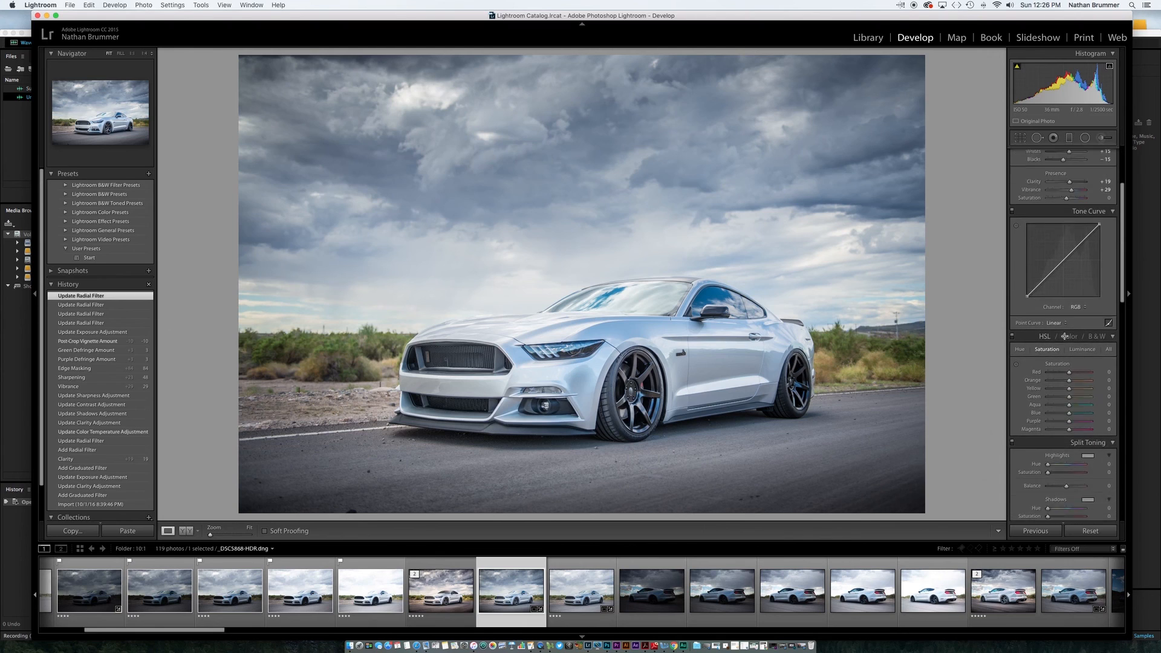
pyautogui.scroll(-3)
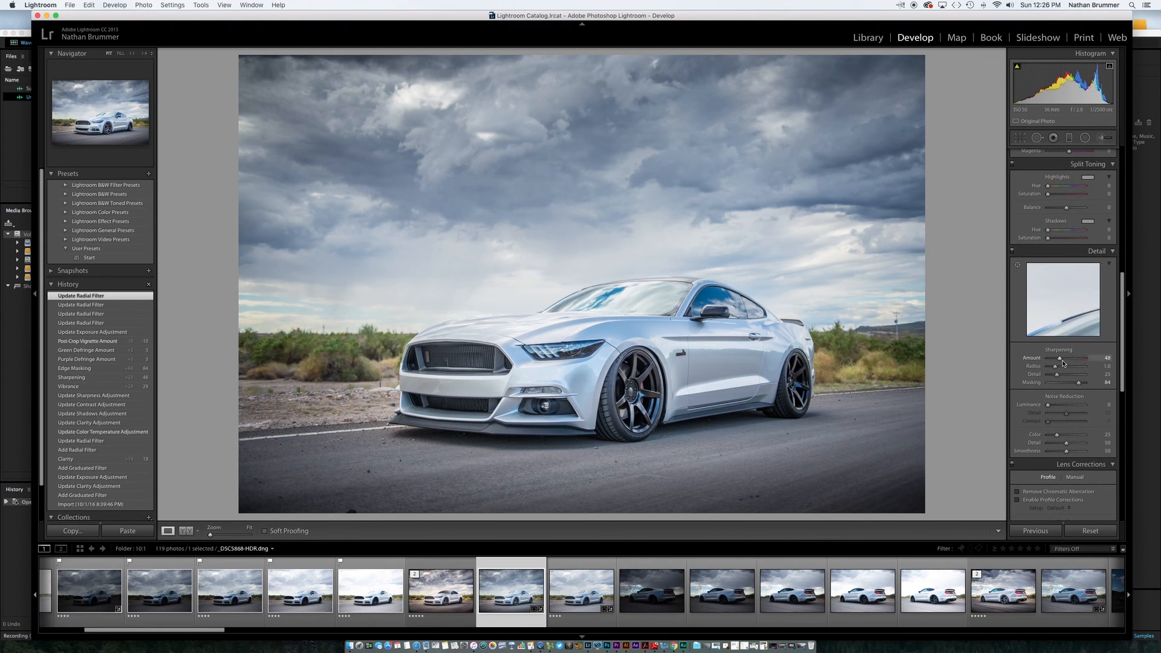
pyautogui.moveTo(1036, 445)
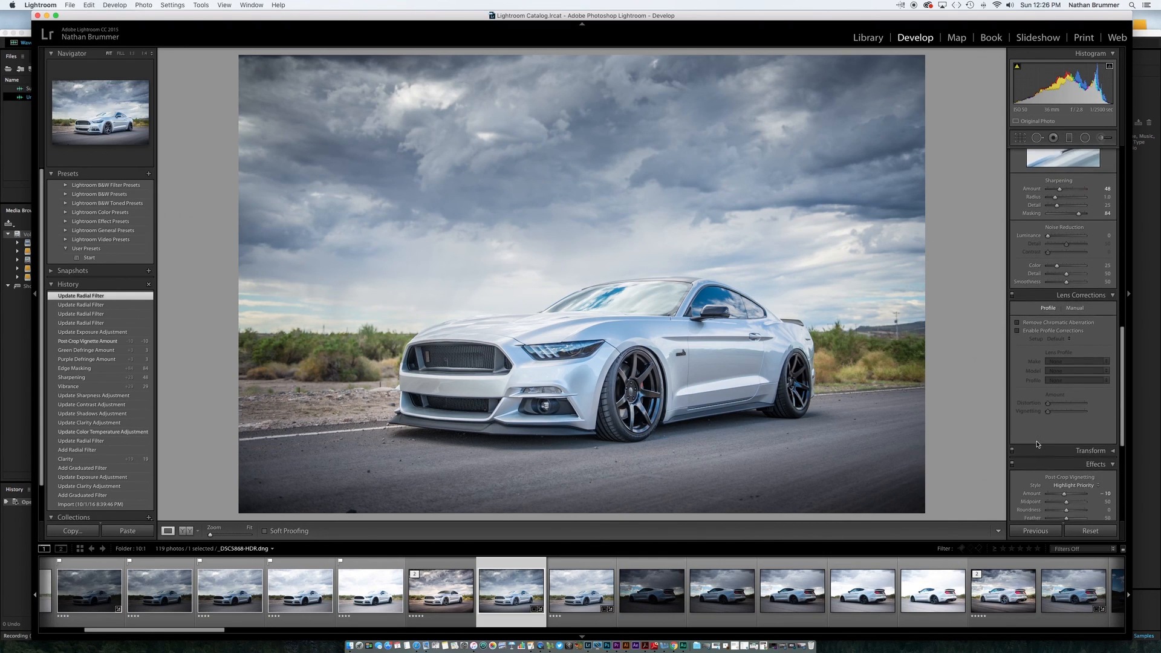
pyautogui.scroll(-3)
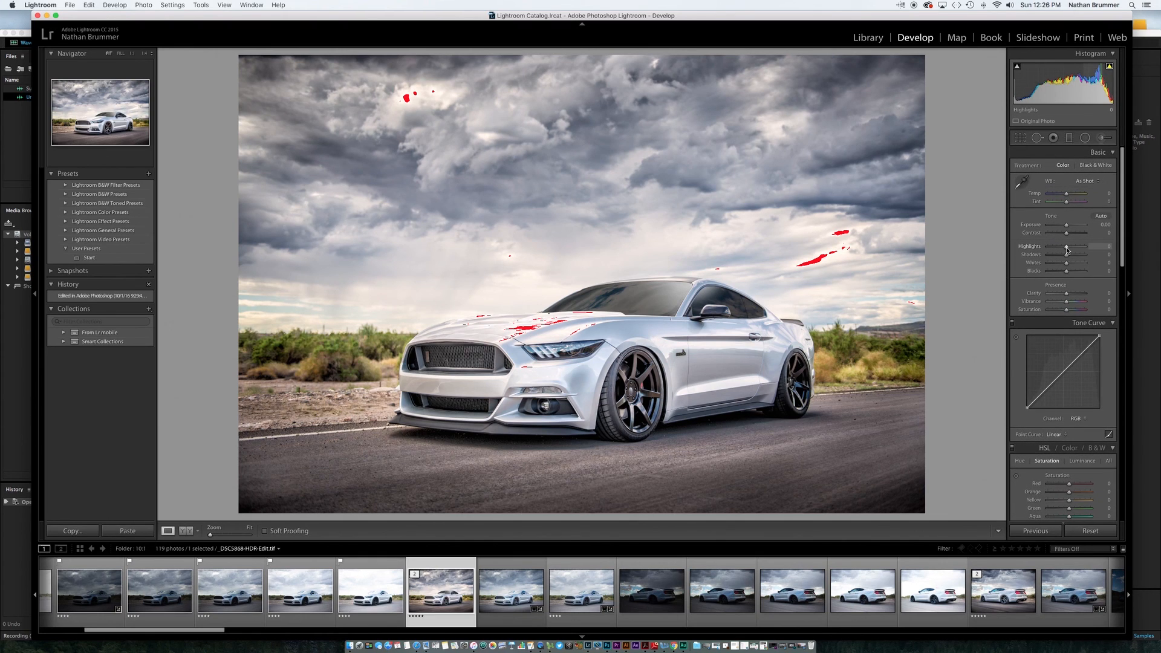
# Step: Compare the Lightroom-toned HDR DNG with the Photoshop-edited TIFF, ending on the TIFF
pyautogui.moveTo(1070, 246); pyautogui.dragTo(1064, 247)
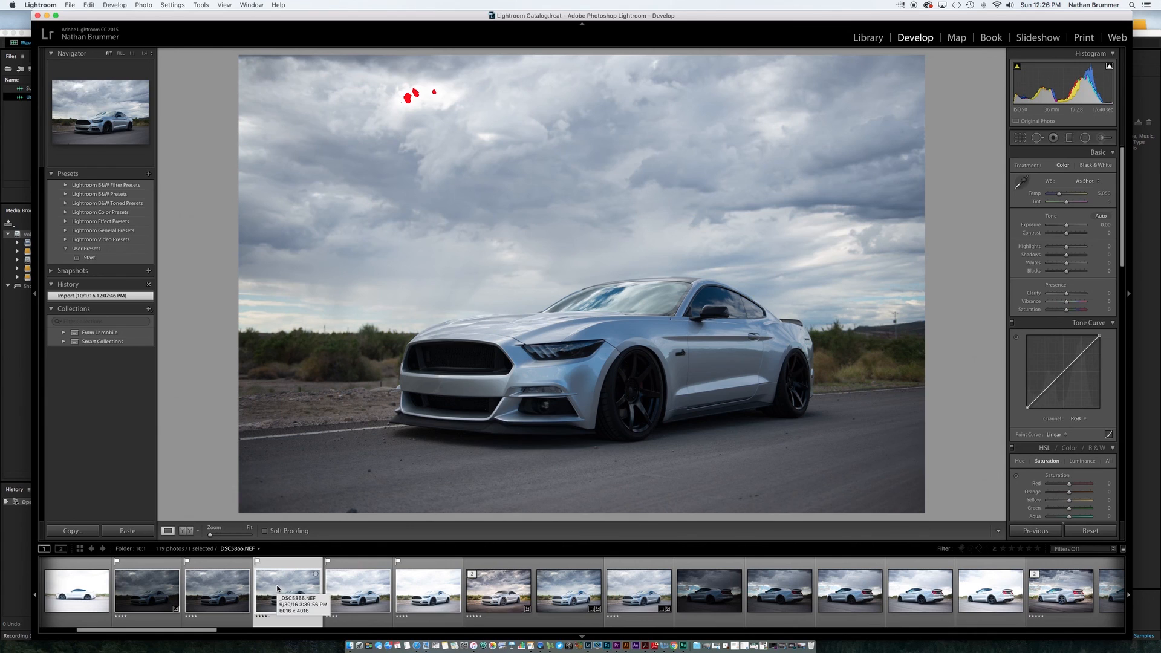
pyautogui.click(638, 590)
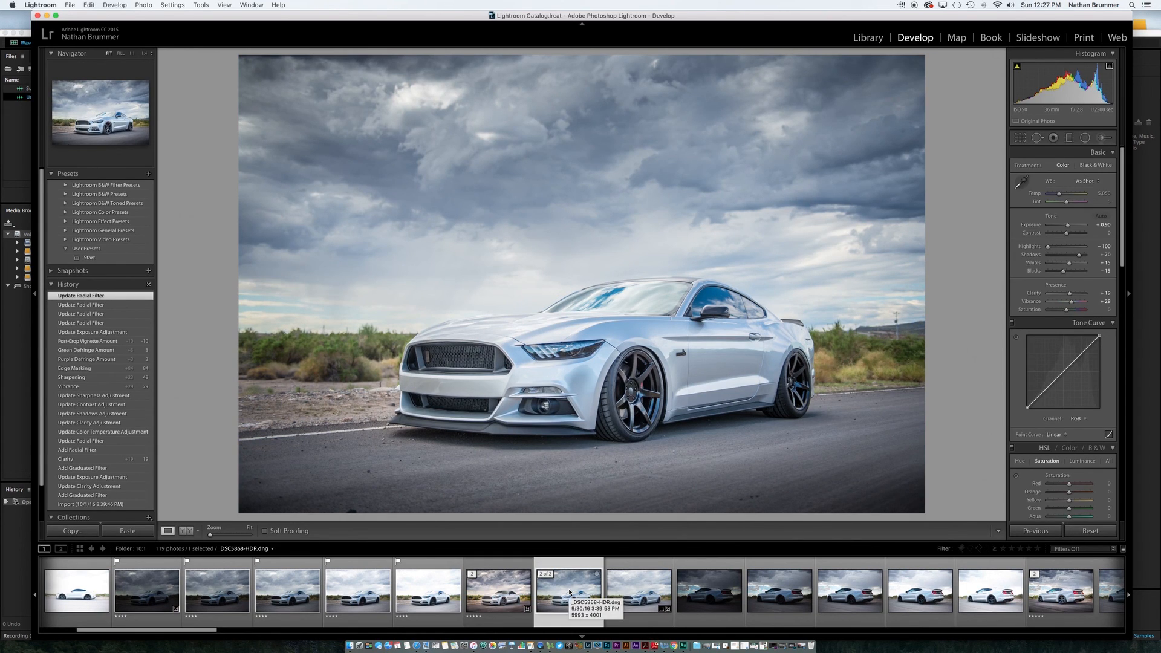
pyautogui.click(498, 590)
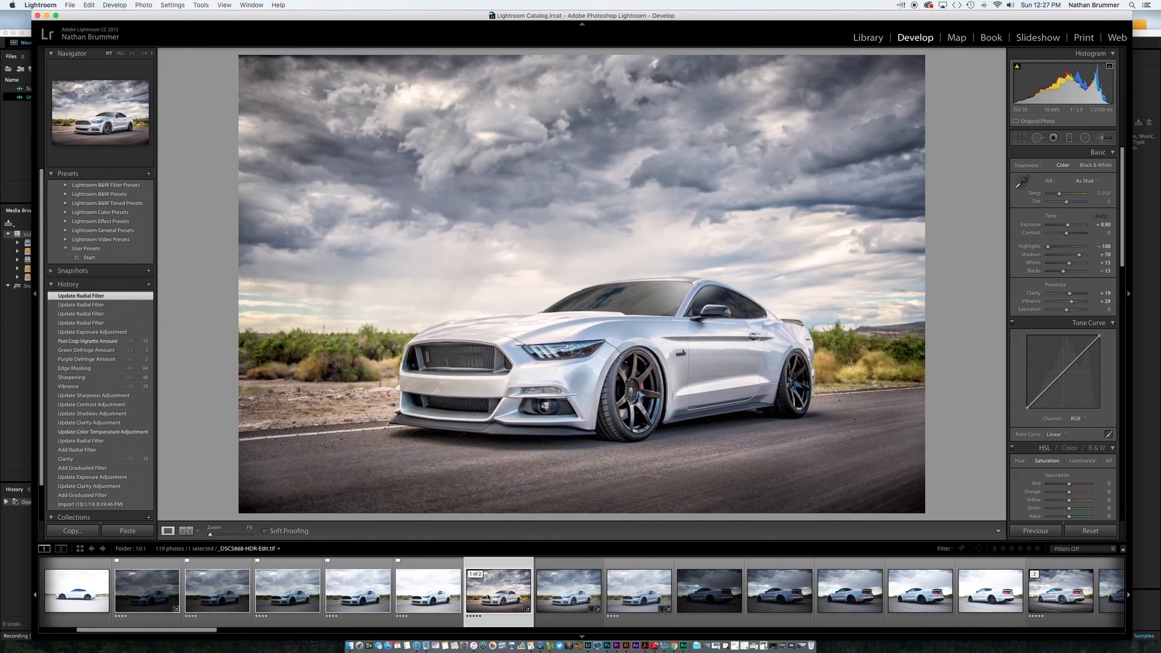